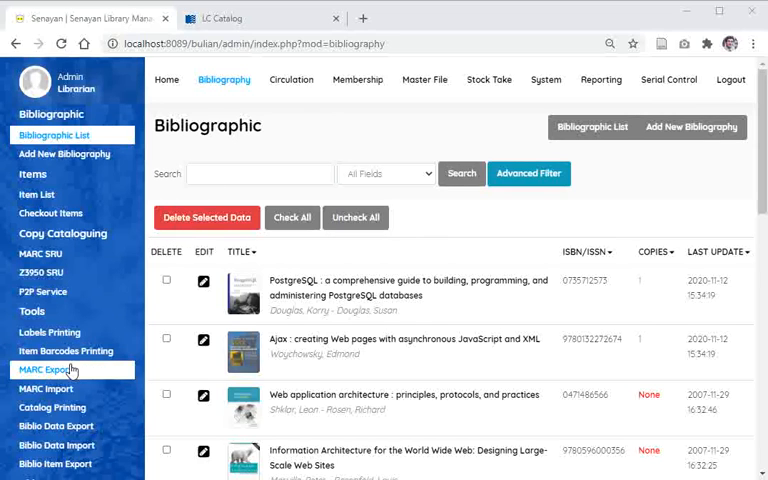
Open Tools > MARC Import, find only an error banner, and switch to File Explorer.
{"action": "left_click", "coordinate": [46, 370]}
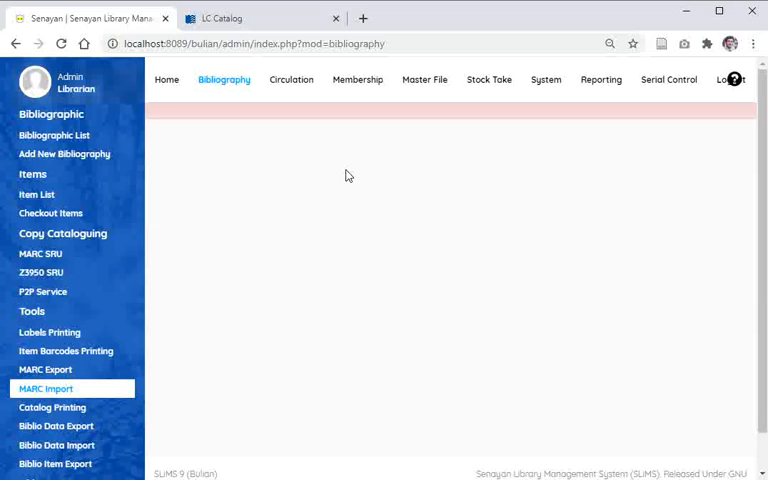
{"action": "mouse_move", "coordinate": [45, 369]}
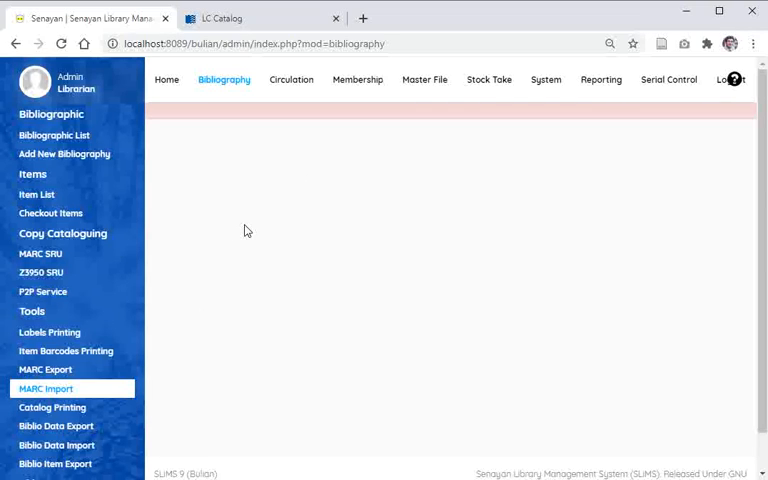
{"action": "mouse_move", "coordinate": [257, 217]}
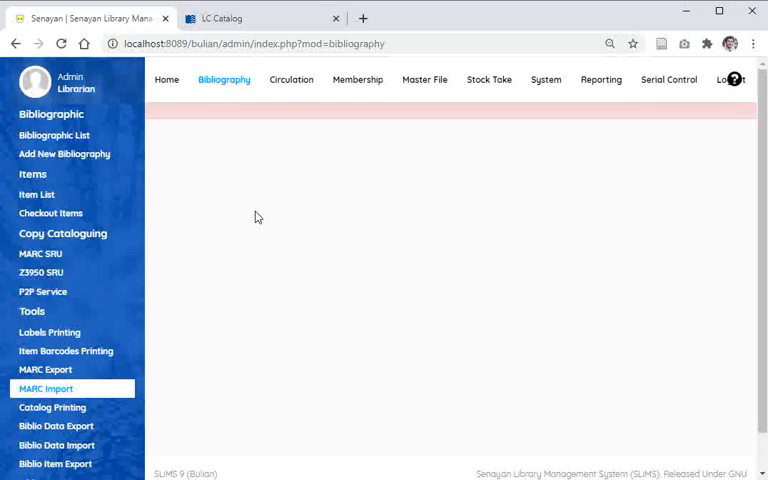
{"action": "key", "text": "alt+tab"}
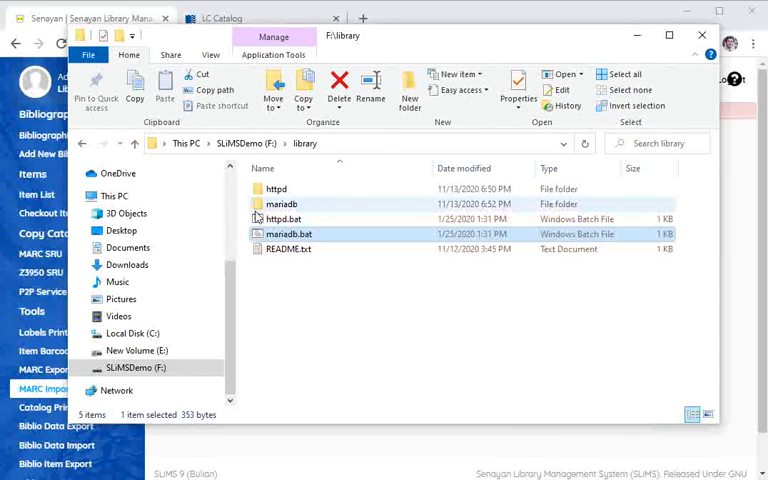
{"action": "mouse_move", "coordinate": [281, 204]}
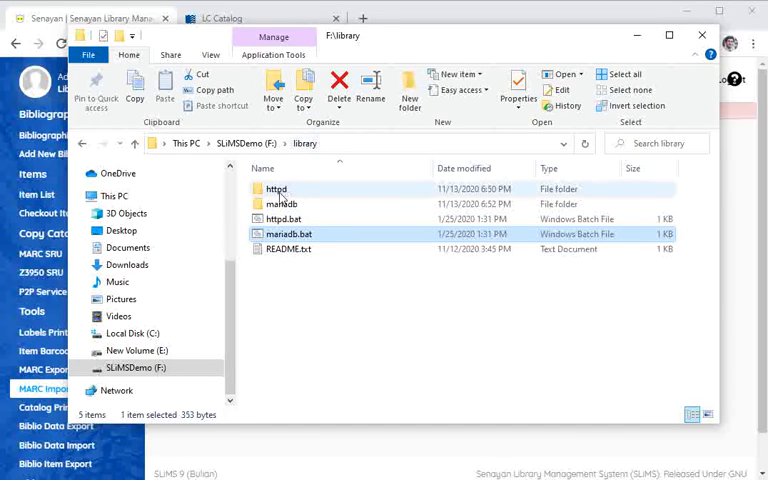
Copy the full path of F:\library\httpd\pear from the address bar.
{"action": "double_click", "coordinate": [275, 189]}
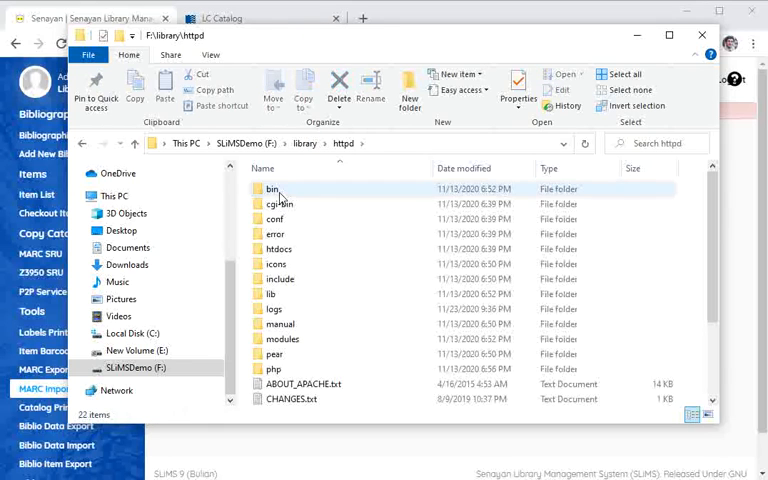
{"action": "left_click", "coordinate": [273, 369]}
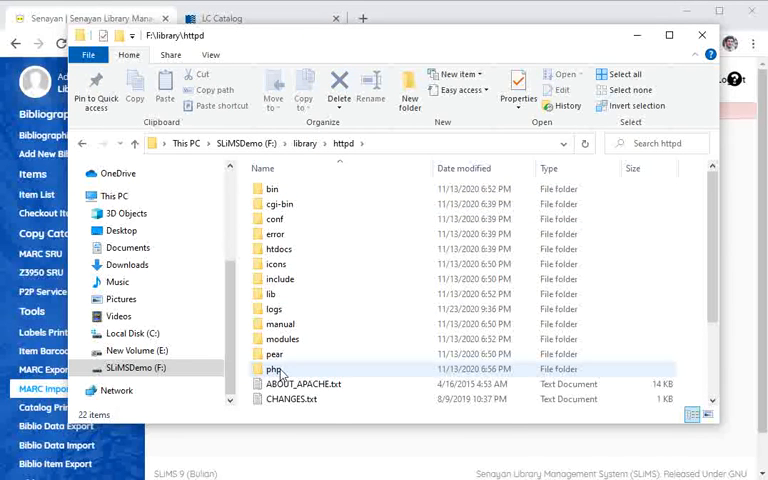
{"action": "left_click", "coordinate": [273, 354]}
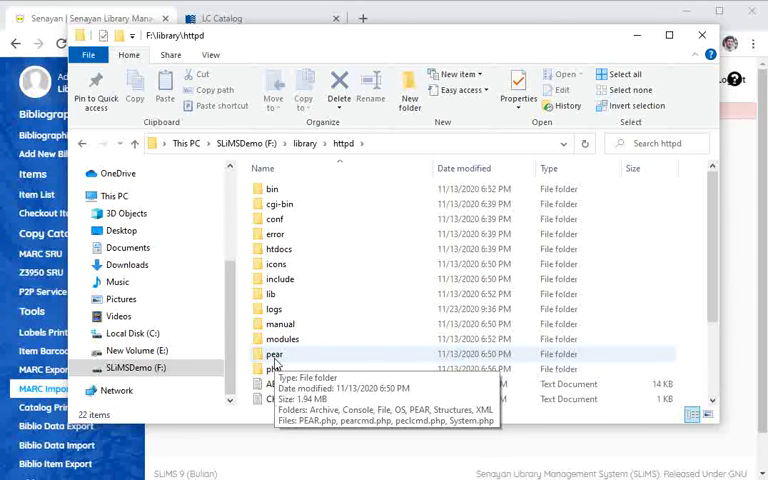
{"action": "left_click", "coordinate": [273, 354]}
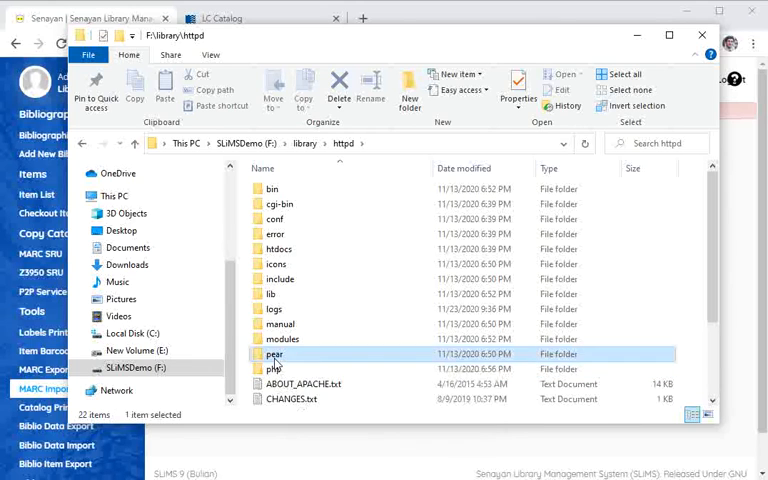
{"action": "double_click", "coordinate": [274, 354]}
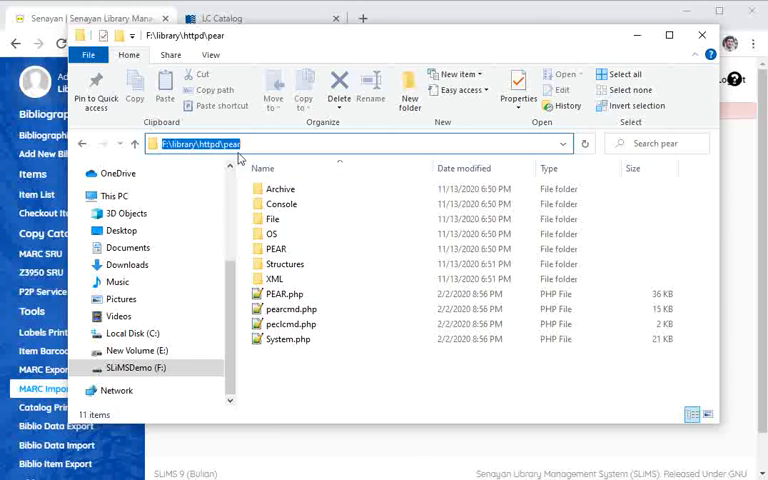
{"action": "right_click", "coordinate": [237, 143]}
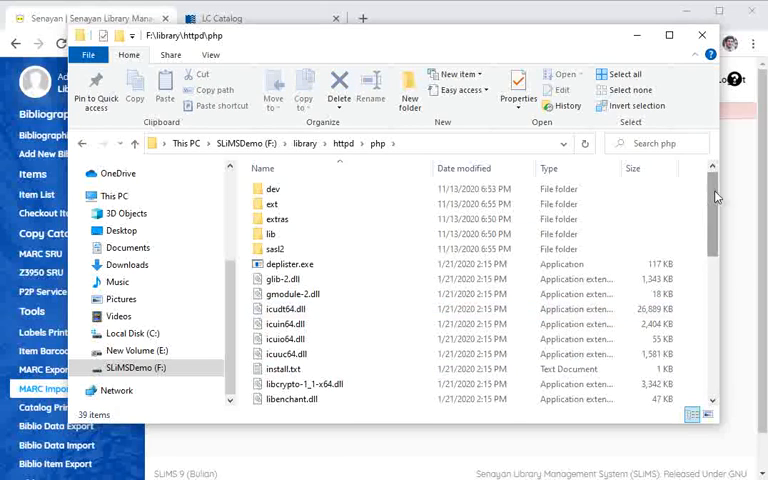
Locate php.ini inside the httpd php folder.
{"action": "scroll", "scroll_direction": "down", "scroll_amount": 3}
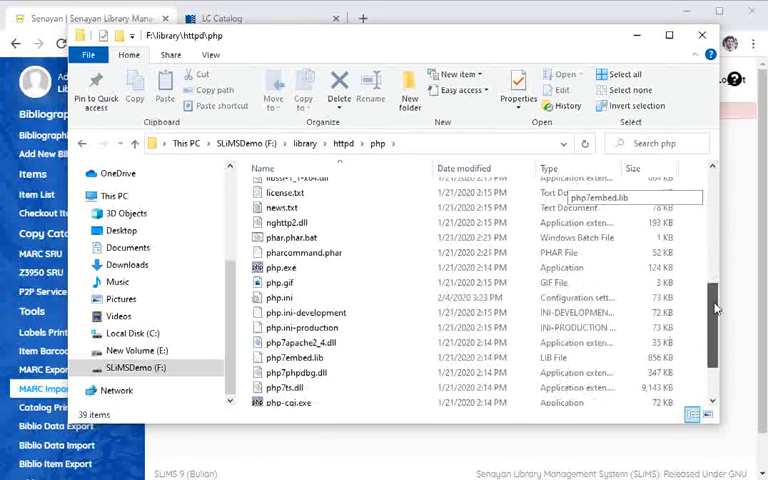
{"action": "left_click", "coordinate": [280, 296]}
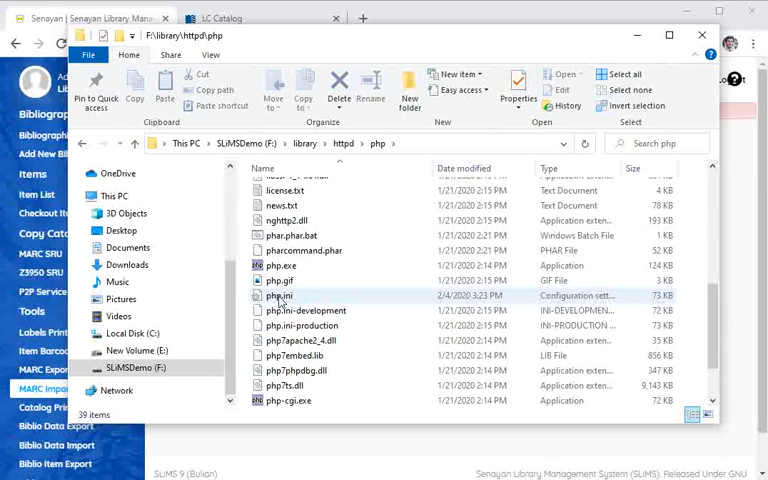
{"action": "right_click", "coordinate": [280, 295]}
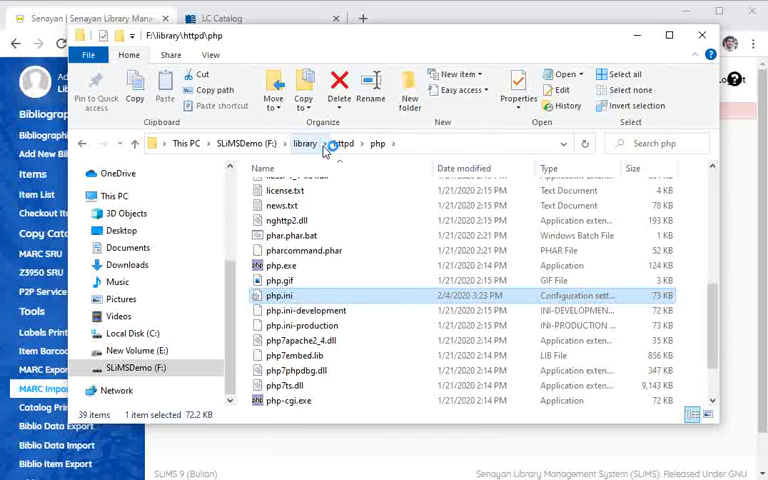
Open php.ini in Notepad++ and find the pear include_path line, line 737.
{"action": "double_click", "coordinate": [280, 295]}
{"action": "type", "text": "pe"}
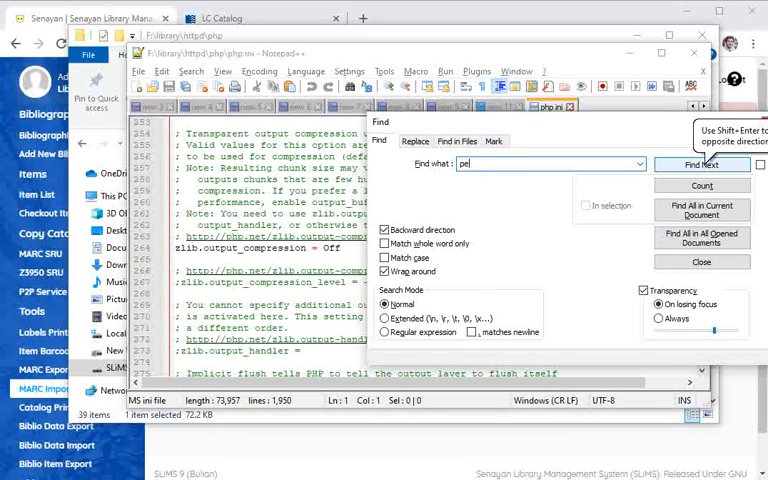
{"action": "left_click", "coordinate": [702, 164]}
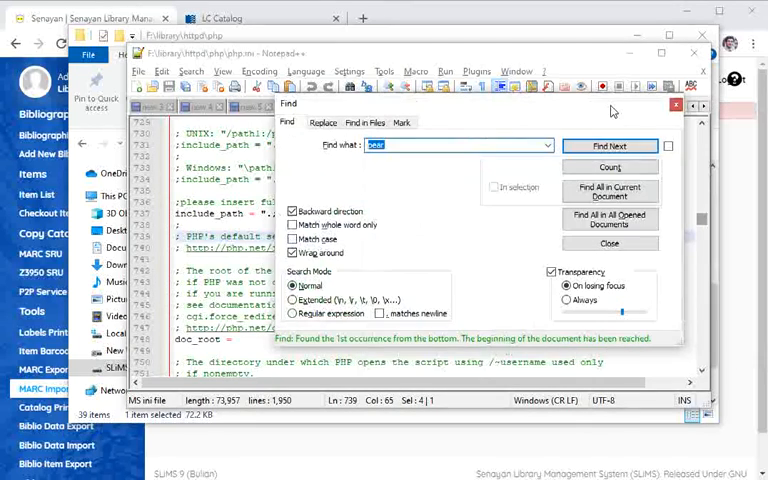
{"action": "left_click", "coordinate": [610, 242]}
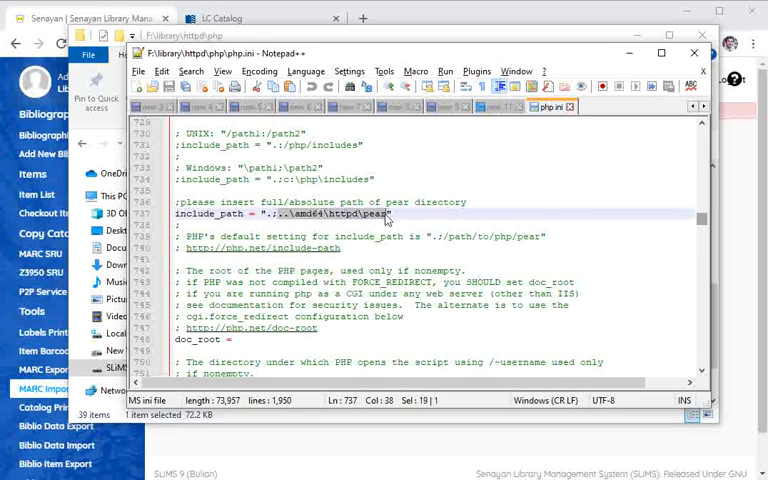
Paste F:\library\httpd\pear over the old relative pear include_path.
{"action": "right_click", "coordinate": [380, 213]}
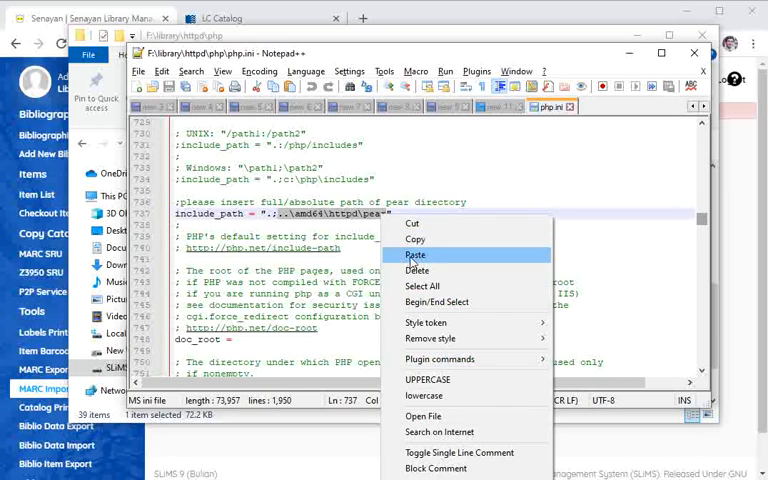
{"action": "left_click", "coordinate": [414, 255]}
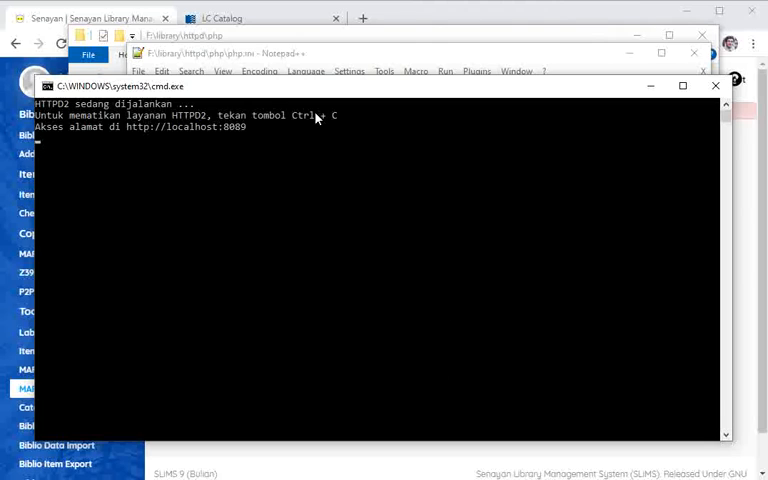
Stop the HTTPD2 server, save php.ini, and relaunch httpd.bat from F:\library.
{"action": "key", "text": "ctrl+c"}
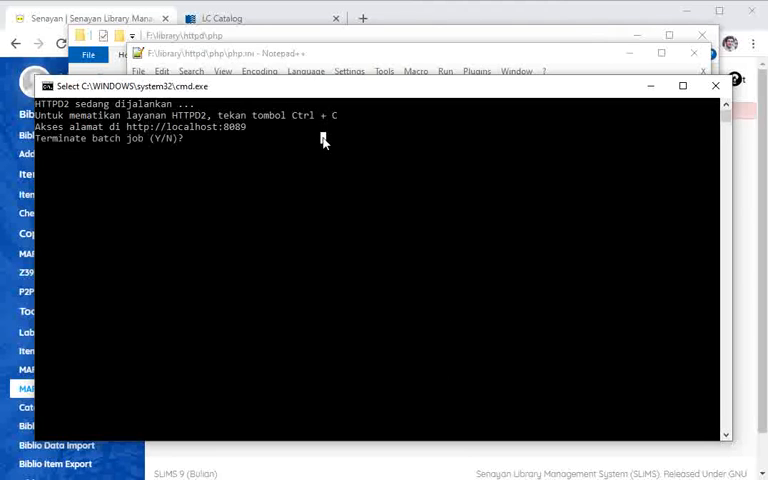
{"action": "type", "text": "y"}
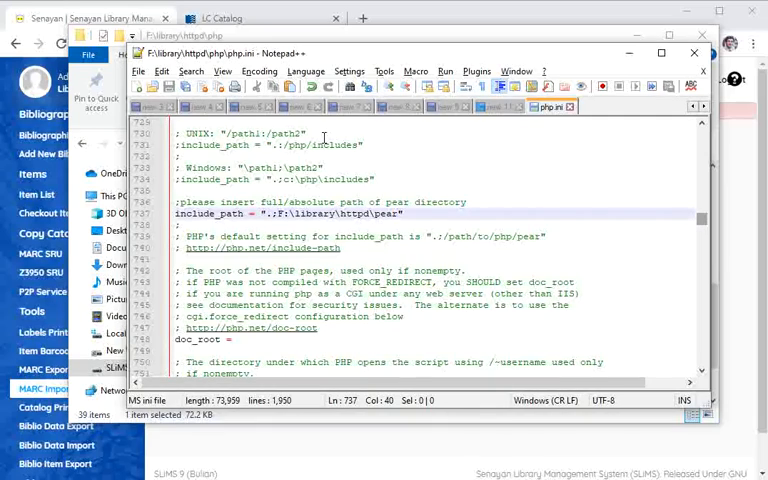
{"action": "key", "text": "alt+tab"}
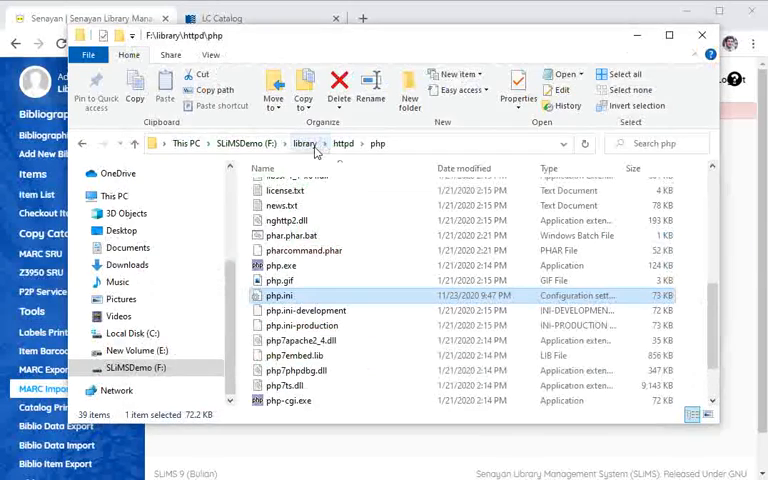
{"action": "left_click", "coordinate": [305, 143]}
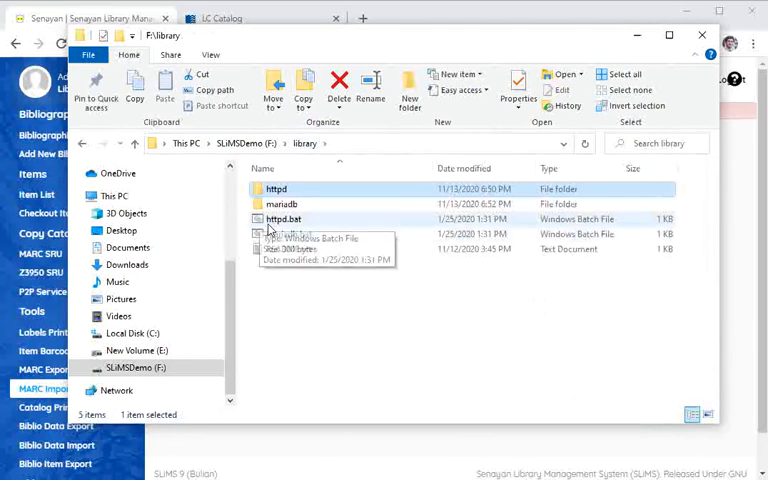
{"action": "double_click", "coordinate": [284, 218]}
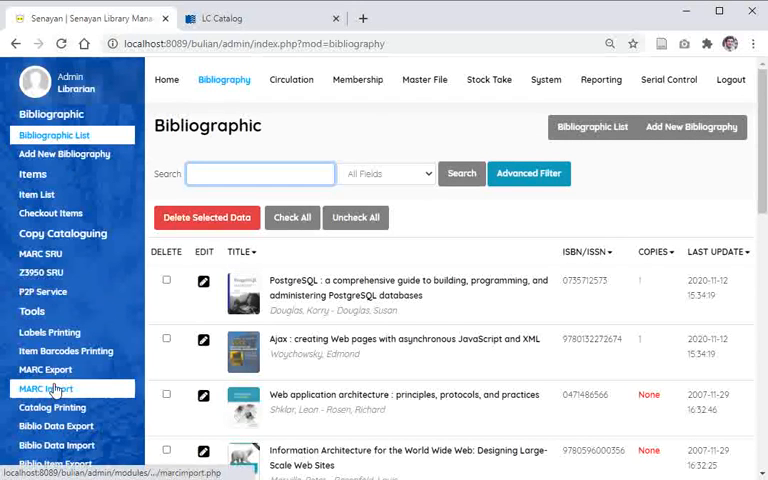
Reopen MARC Import, now loading properly, keeping records to import at 0.
{"action": "left_click", "coordinate": [43, 369]}
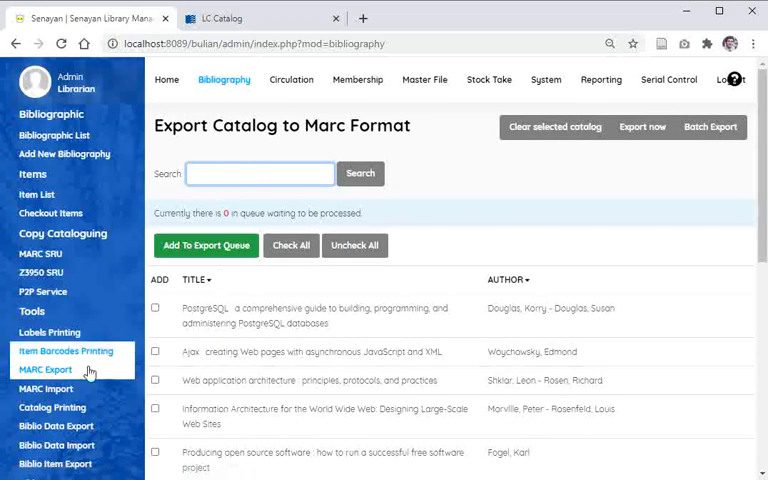
{"action": "left_click", "coordinate": [46, 388]}
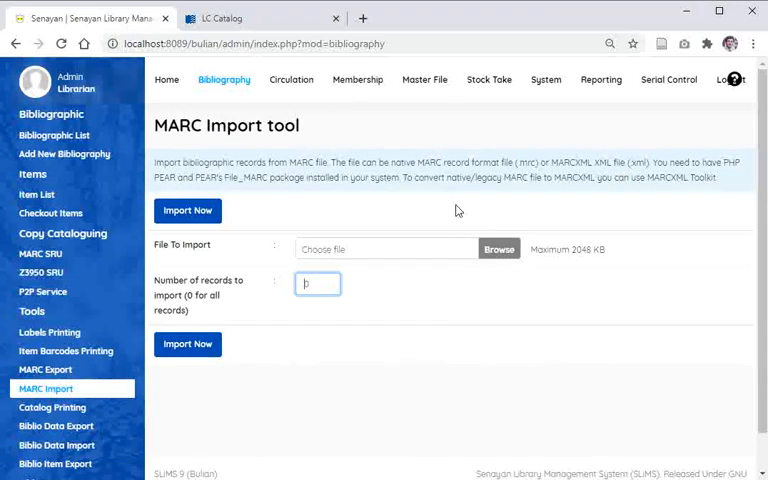
{"action": "mouse_move", "coordinate": [394, 318]}
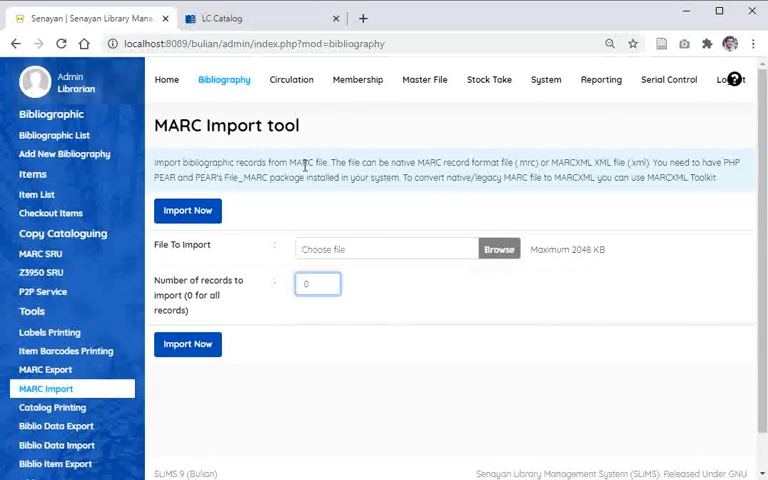
{"action": "mouse_move", "coordinate": [230, 18]}
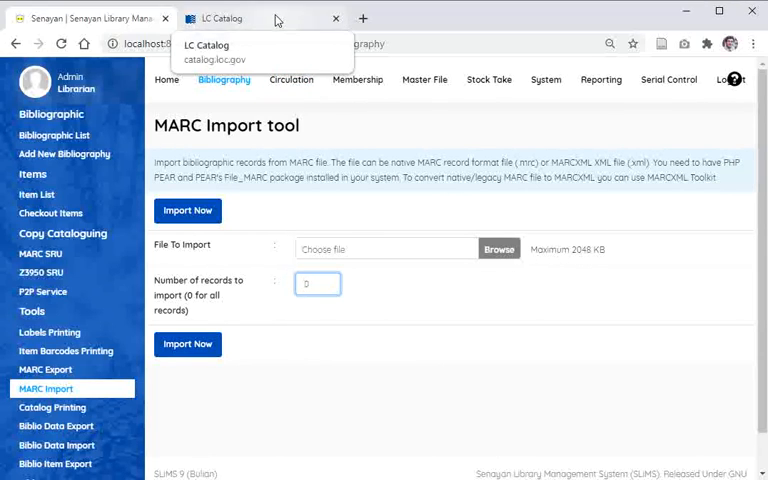
Search the LC Catalog for 'harry potter' and tick the first two of 917 results.
{"action": "left_click", "coordinate": [240, 18]}
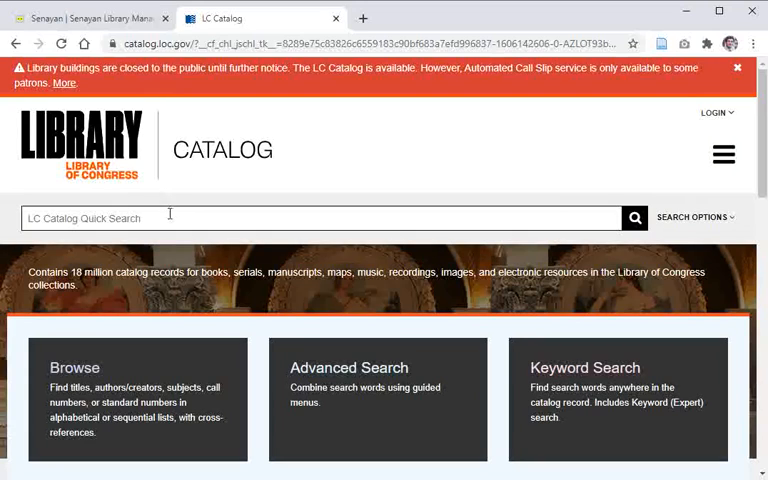
{"action": "type", "text": "harry potter"}
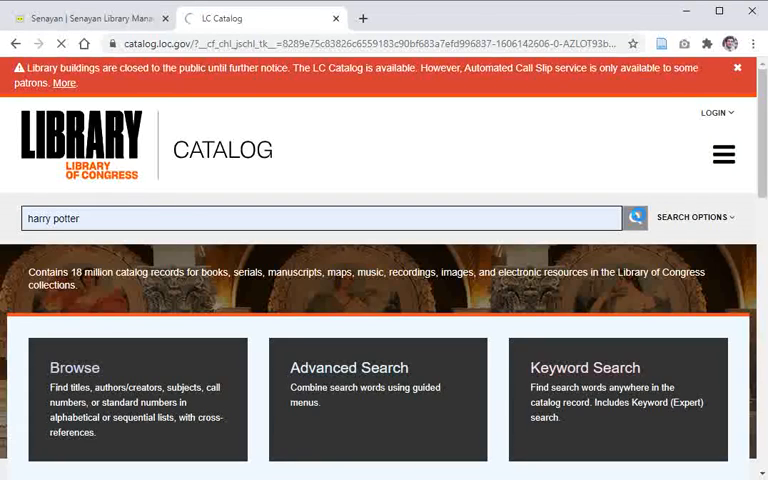
{"action": "left_click", "coordinate": [634, 217]}
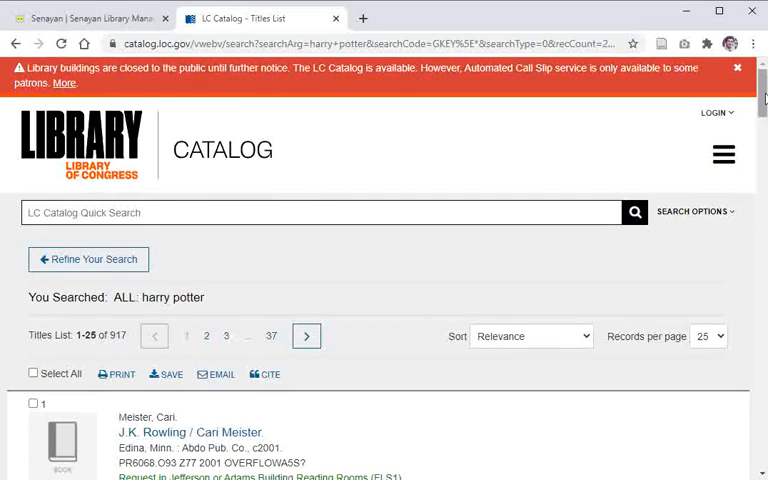
{"action": "scroll", "scroll_direction": "down", "scroll_amount": 3}
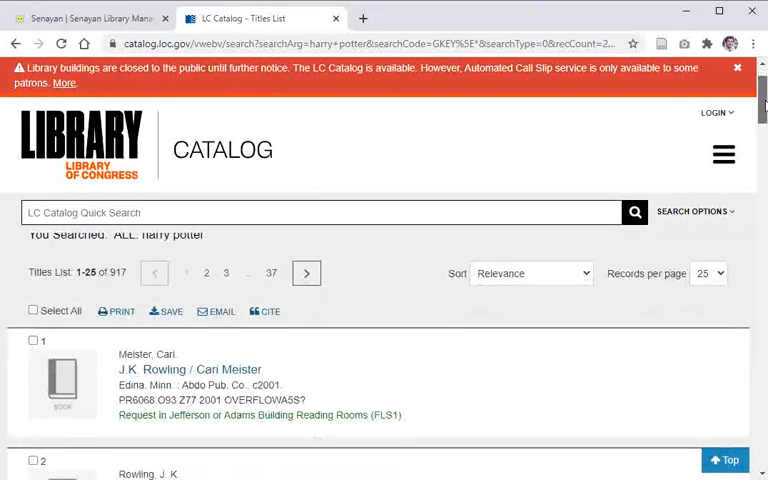
{"action": "scroll", "scroll_direction": "down", "scroll_amount": 3}
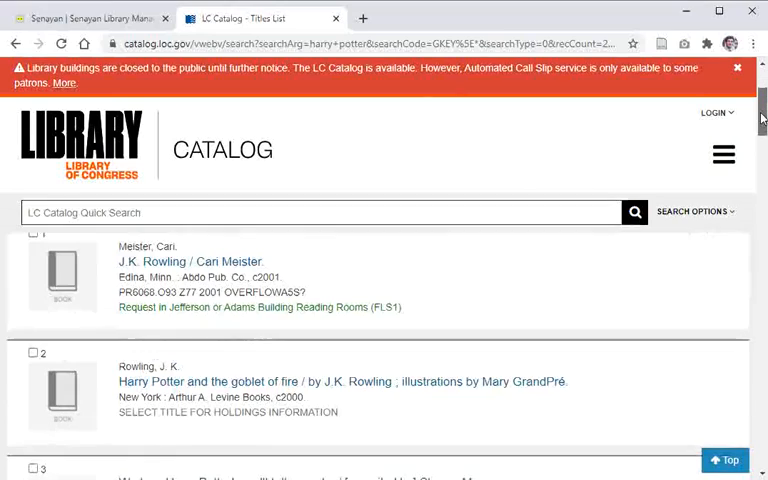
{"action": "scroll", "scroll_direction": "up", "scroll_amount": 3}
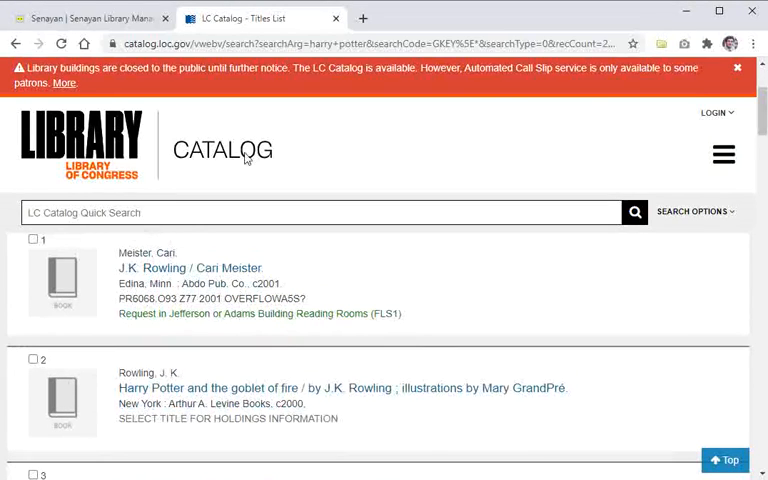
{"action": "left_click", "coordinate": [33, 239]}
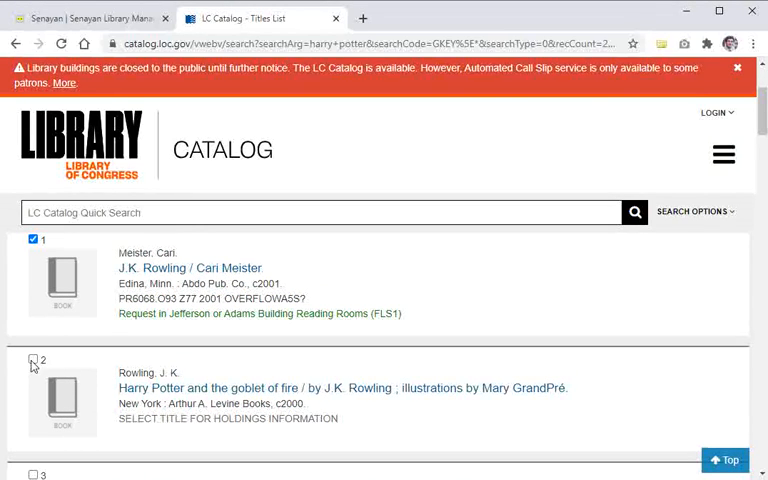
{"action": "left_click", "coordinate": [32, 359]}
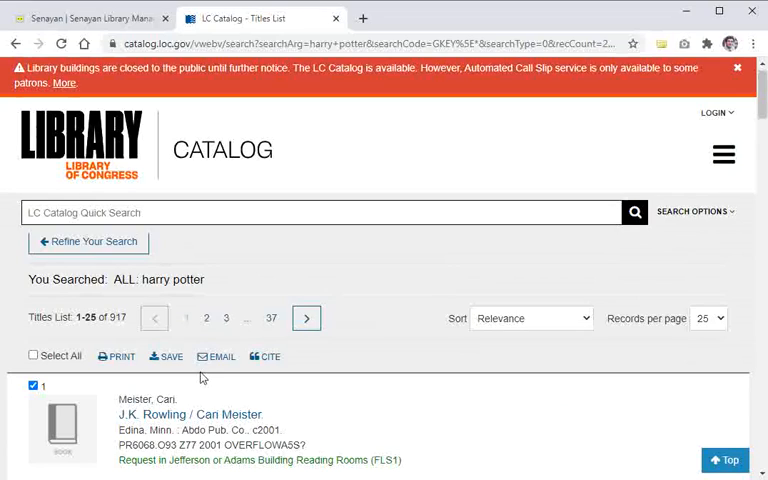
Download the marked records as records.mrc in MARC (Unicode/UTF-8), then return to SLiMS.
{"action": "left_click", "coordinate": [166, 356]}
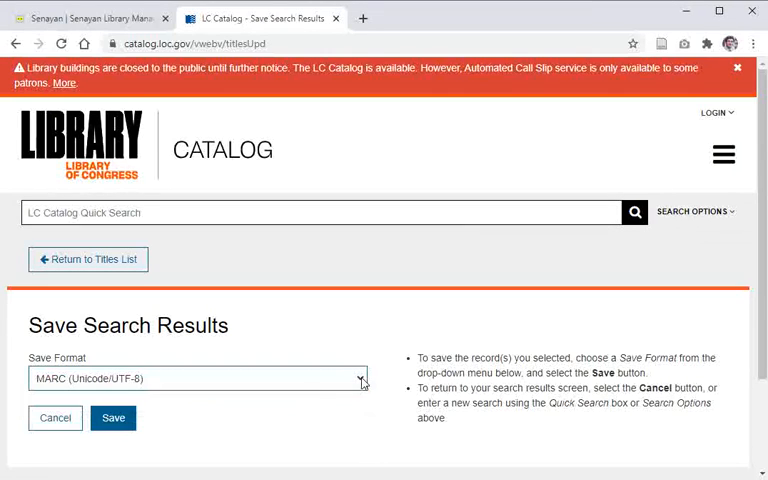
{"action": "left_click", "coordinate": [113, 418]}
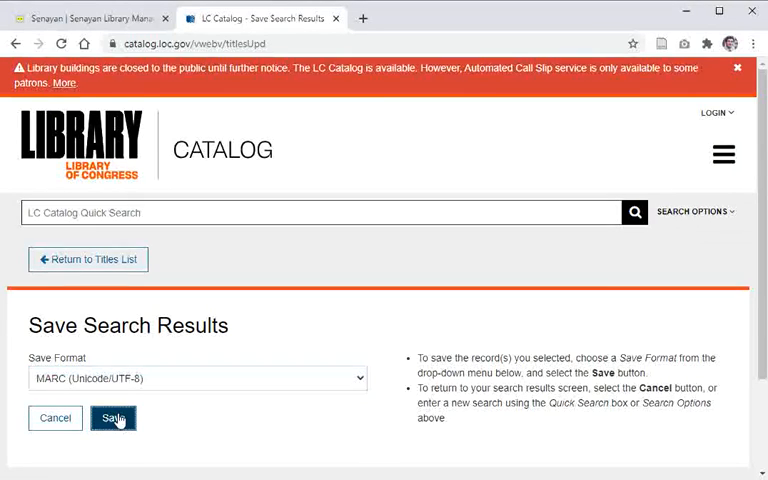
{"action": "left_click", "coordinate": [112, 417]}
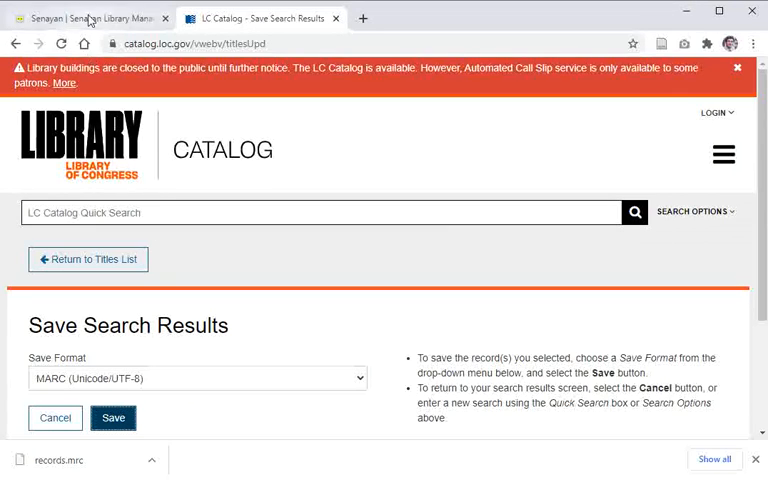
{"action": "left_click", "coordinate": [85, 18]}
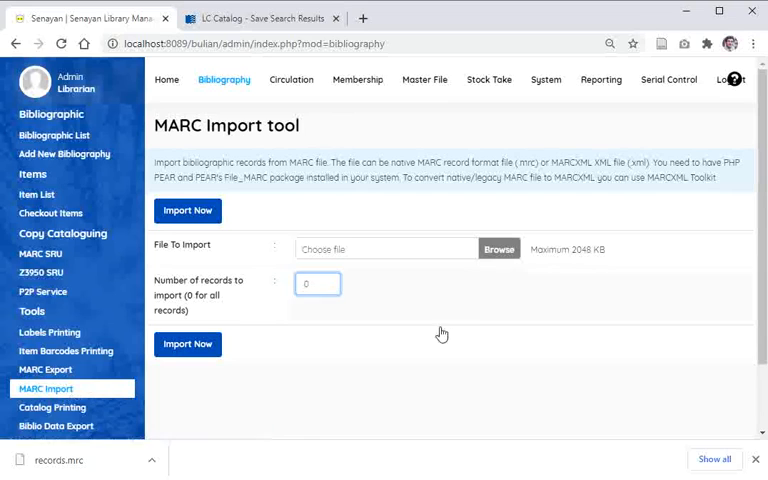
Choose records.mrc from Downloads as the import file and run Import Now.
{"action": "left_click", "coordinate": [318, 284]}
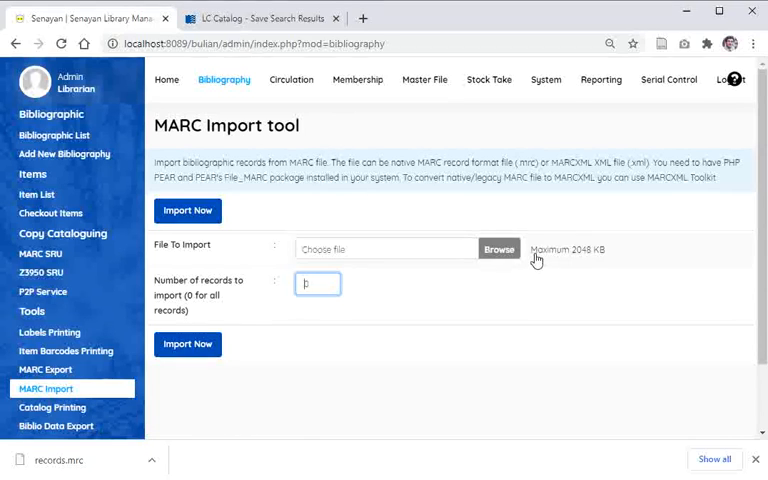
{"action": "left_click", "coordinate": [499, 249]}
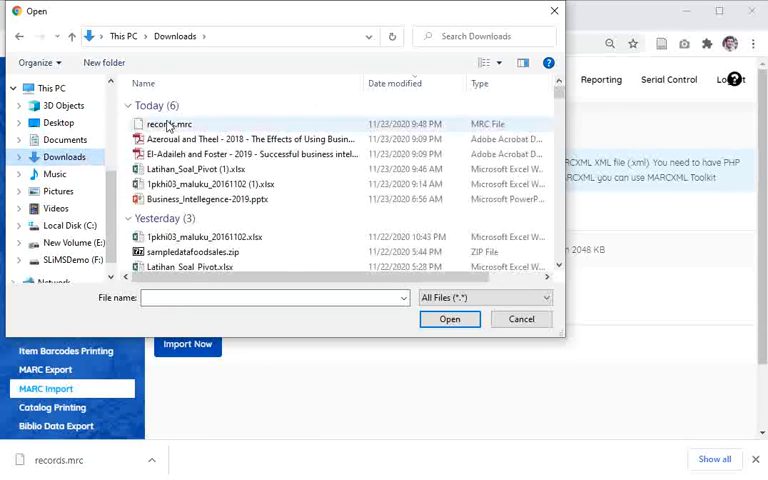
{"action": "left_click", "coordinate": [171, 124]}
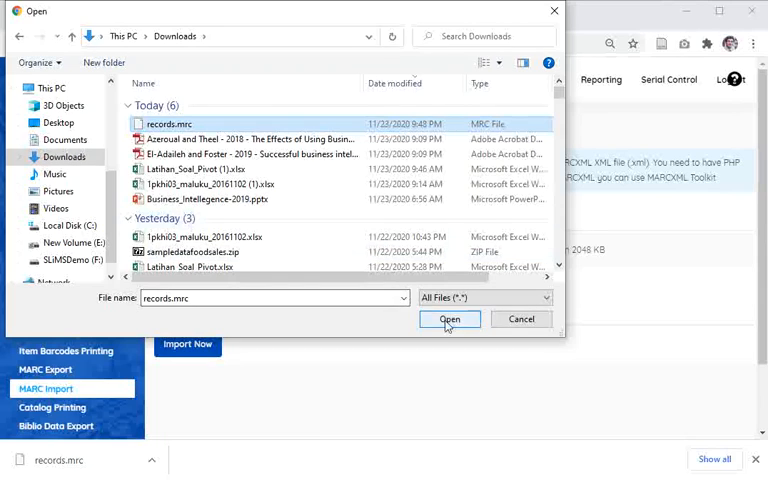
{"action": "left_click", "coordinate": [449, 319]}
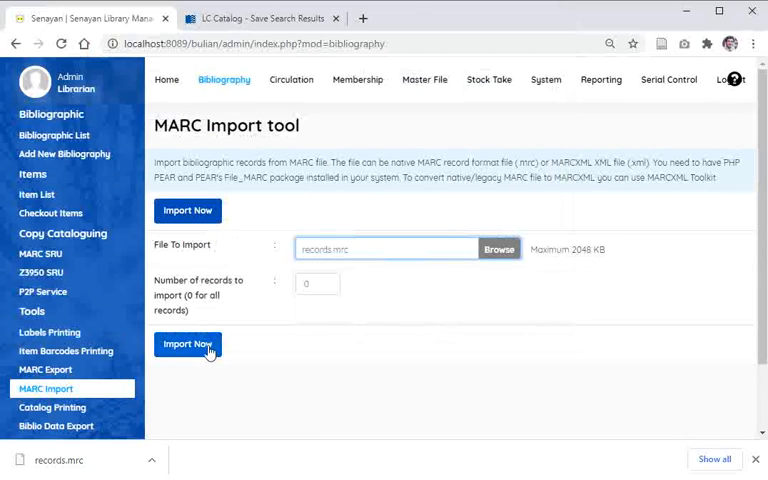
{"action": "left_click", "coordinate": [187, 344]}
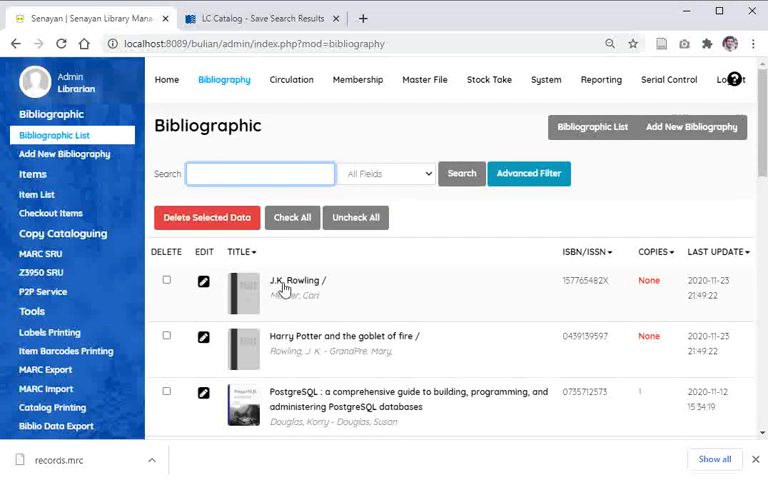
{"action": "mouse_move", "coordinate": [300, 347]}
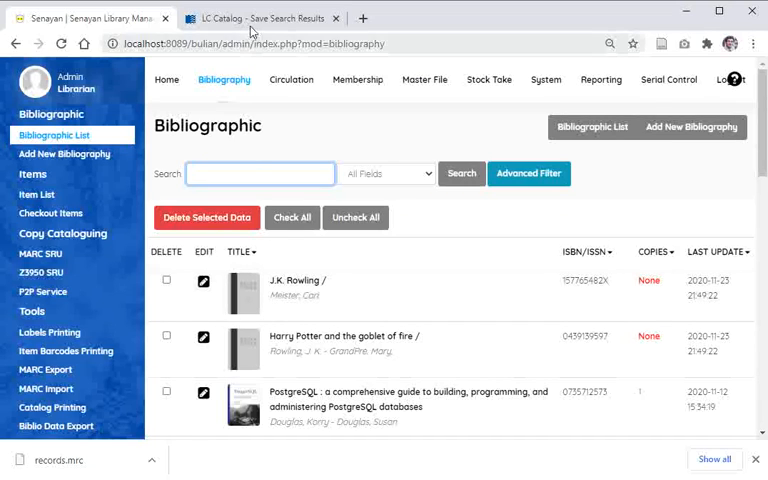
Review the imported Rowling and Goblet of Fire titles, then return to the LC Catalog.
{"action": "left_click", "coordinate": [260, 18]}
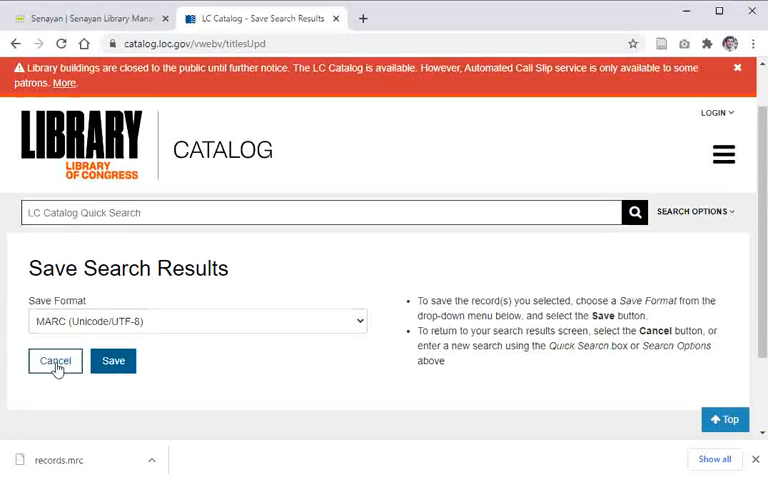
Cancel the LC Catalog save, browse the harry potter titles, and return to SLiMS's bibliographic list.
{"action": "left_click", "coordinate": [55, 361]}
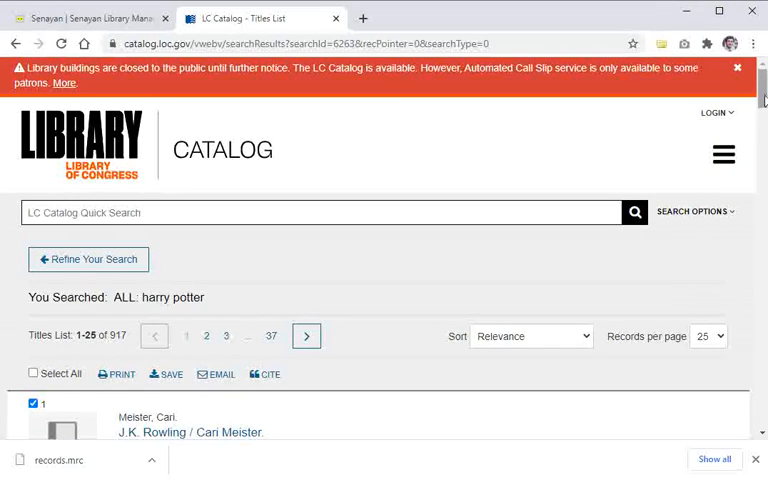
{"action": "scroll", "scroll_direction": "down", "scroll_amount": 3}
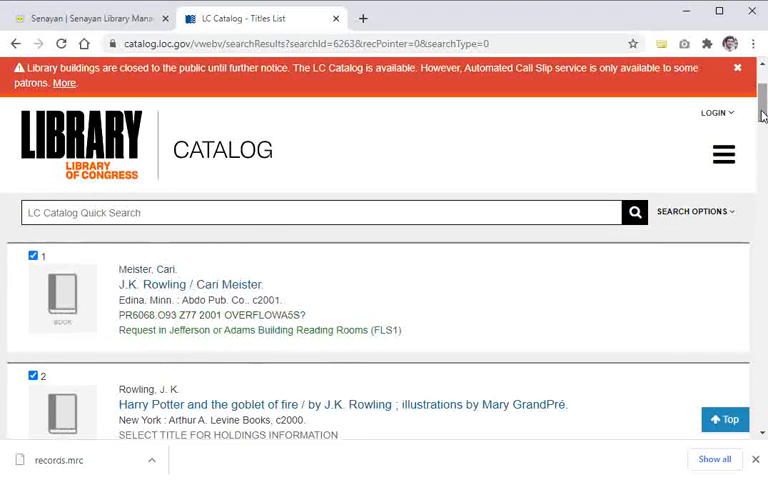
{"action": "left_click", "coordinate": [90, 18]}
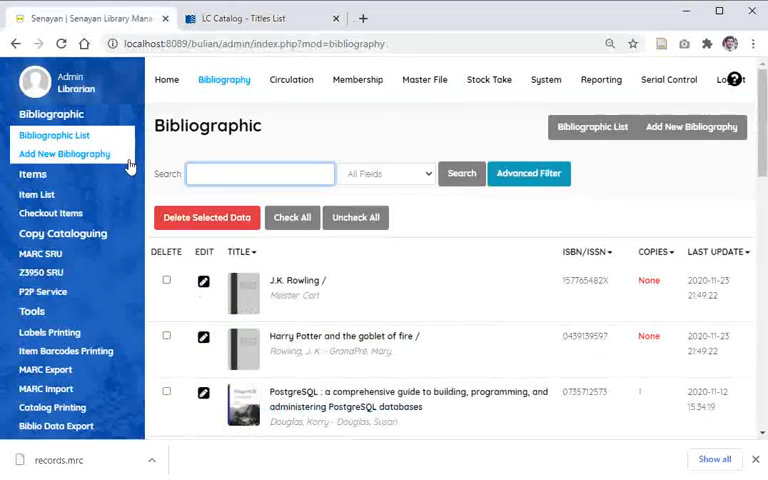